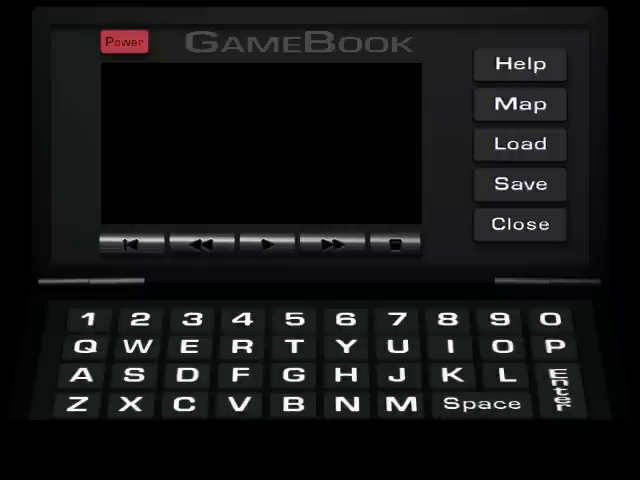
Step: Show the GameBook win rule: five pieces in a row or five captured pairs
left_click(520, 64)
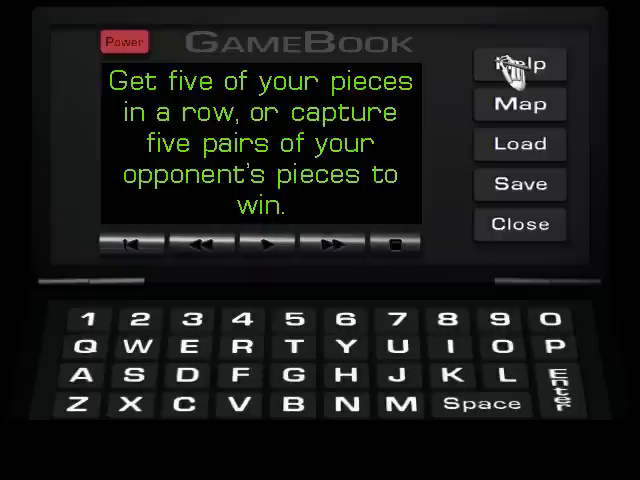